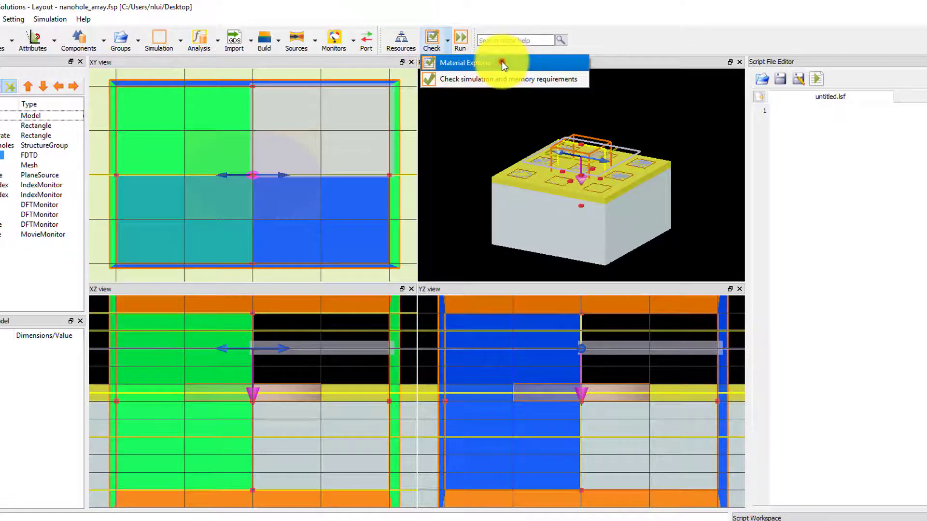
Open the Material Explorer from the Check menu and select the etch material
{"action": "left_click", "coordinate": [465, 62]}
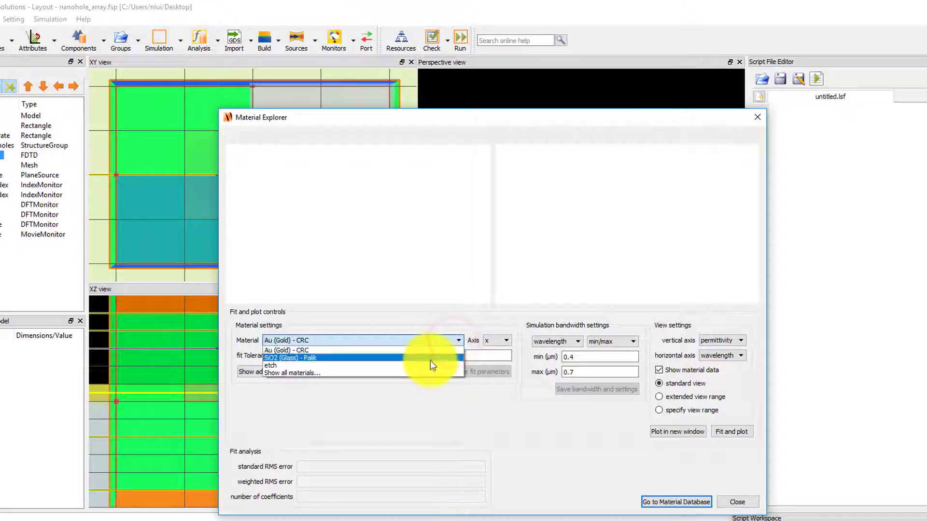
{"action": "left_click", "coordinate": [270, 366]}
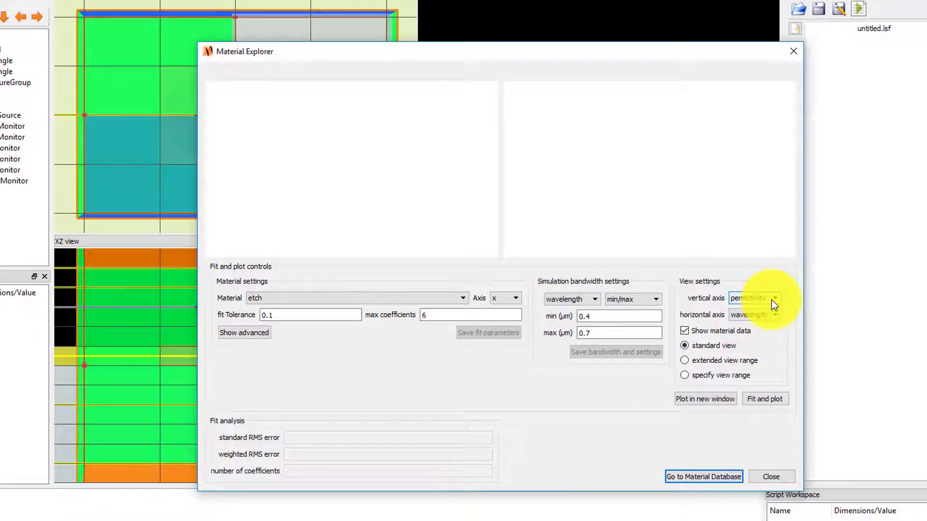
Fit and plot etch refractive index versus wavelength, showing a flat real index of 1
{"action": "left_click", "coordinate": [753, 298]}
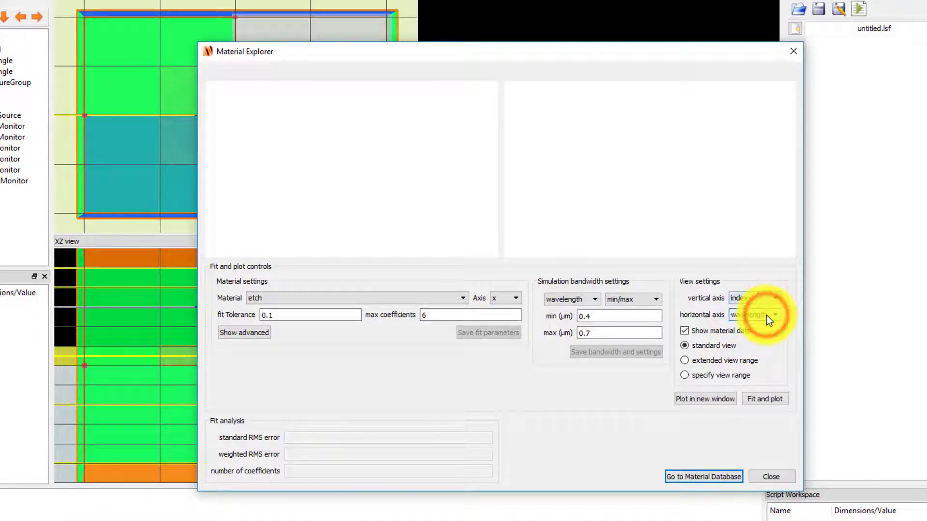
{"action": "left_click", "coordinate": [774, 315]}
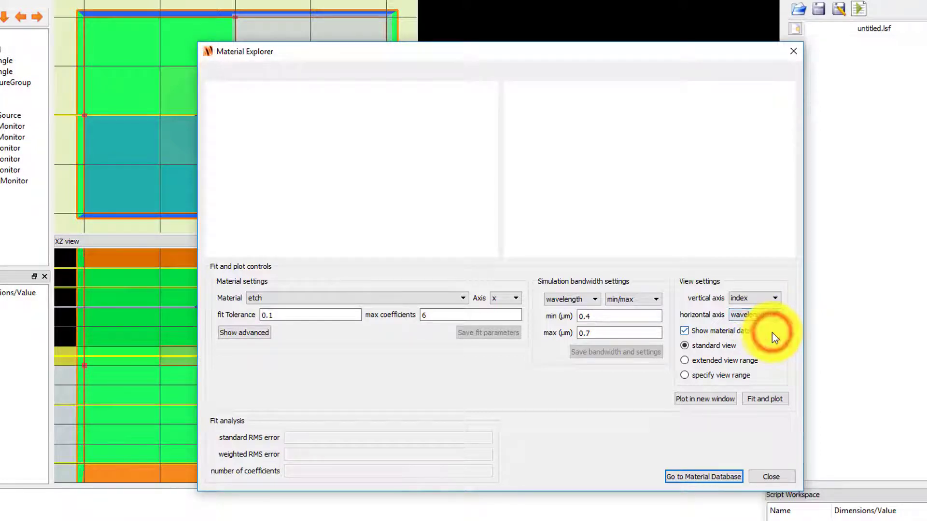
{"action": "left_click", "coordinate": [764, 398]}
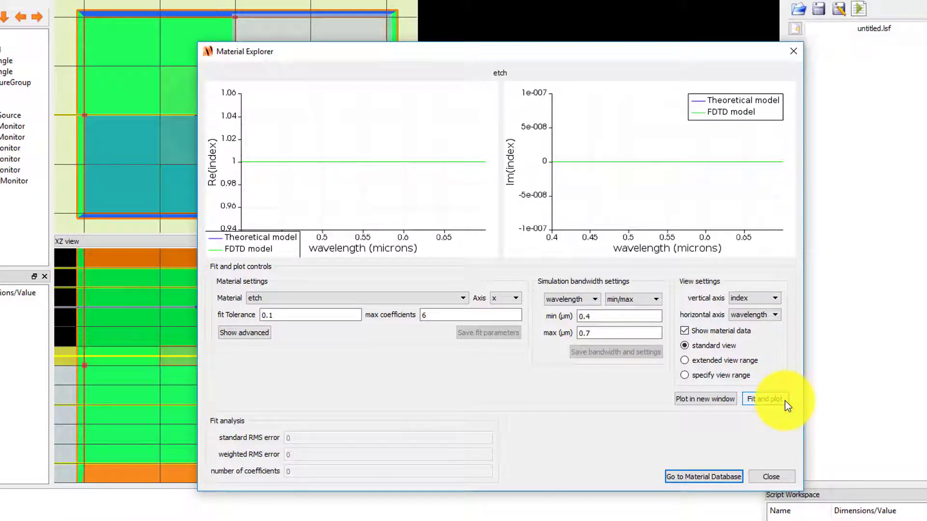
{"action": "mouse_move", "coordinate": [377, 331]}
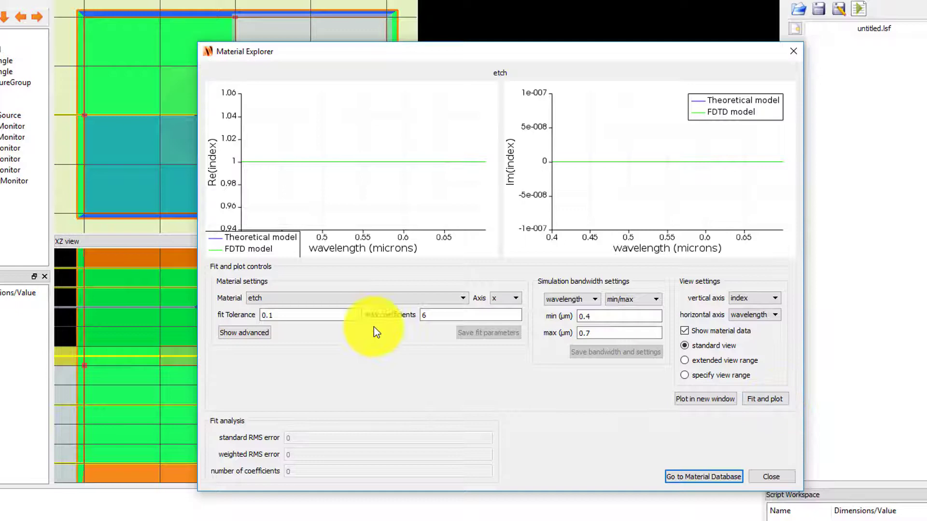
Fit and plot SiO2 (Glass) - Palik and Au (Gold) - CRC, then close the explorer
{"action": "left_click", "coordinate": [463, 298]}
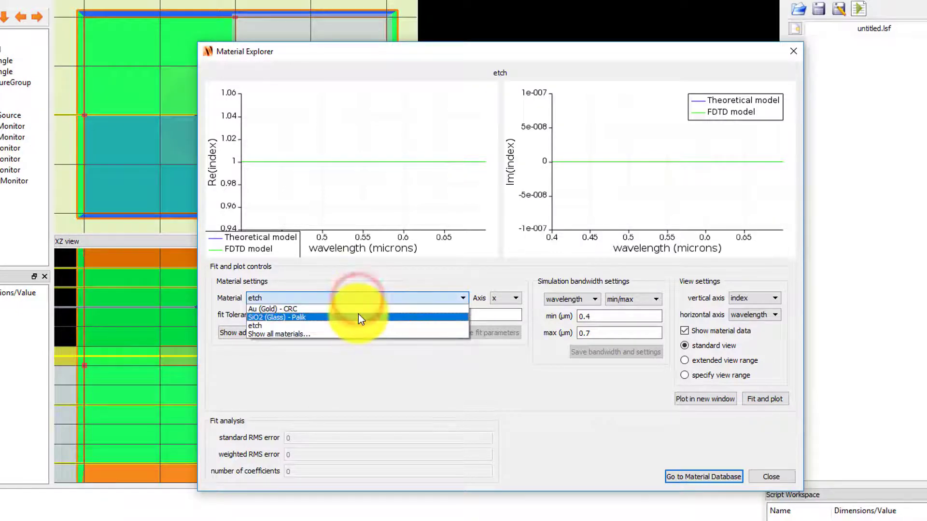
{"action": "left_click", "coordinate": [277, 318]}
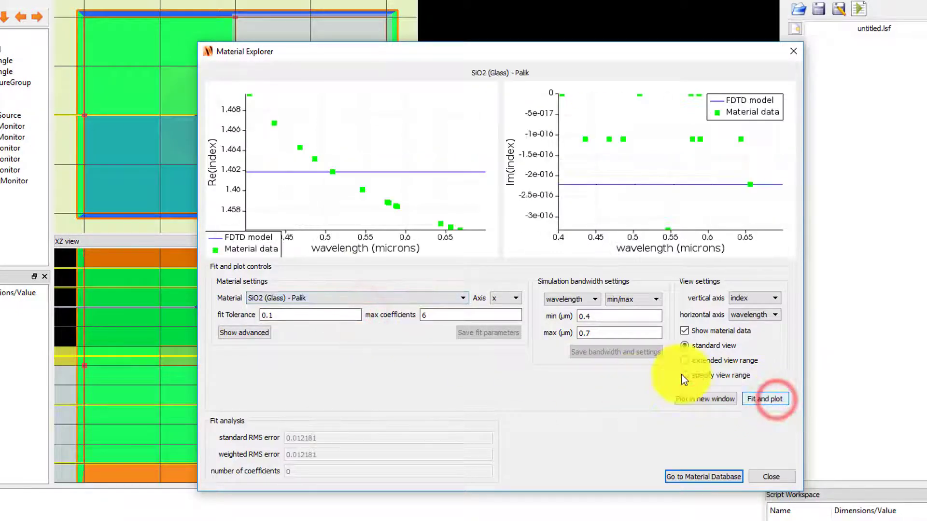
{"action": "left_click", "coordinate": [463, 298]}
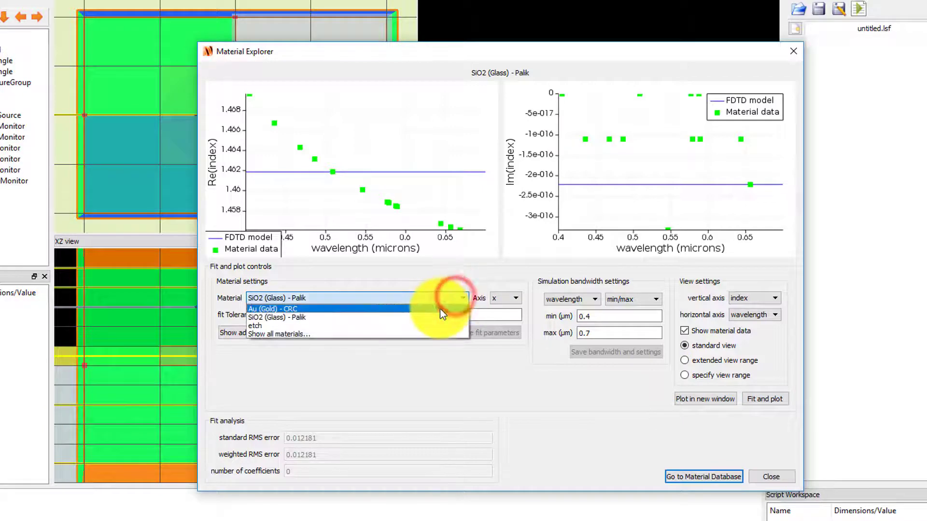
{"action": "left_click", "coordinate": [266, 309]}
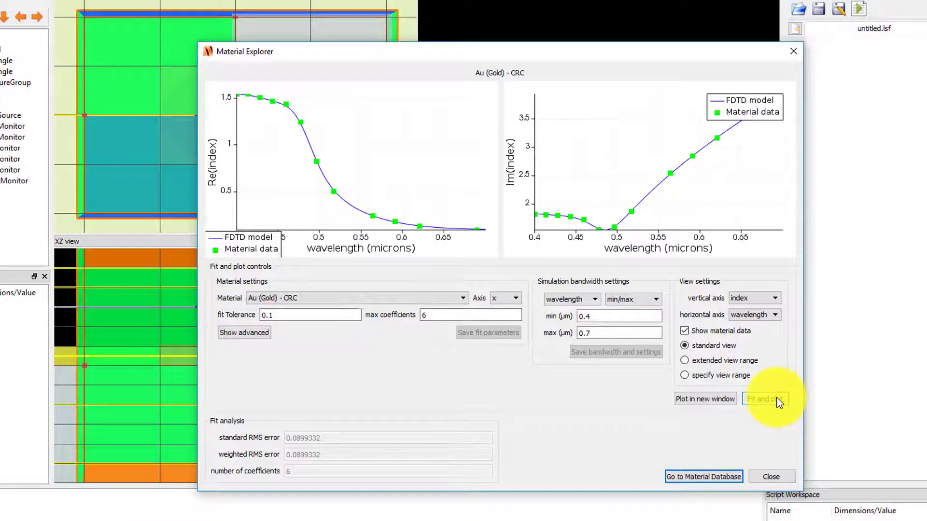
{"action": "left_click", "coordinate": [771, 477]}
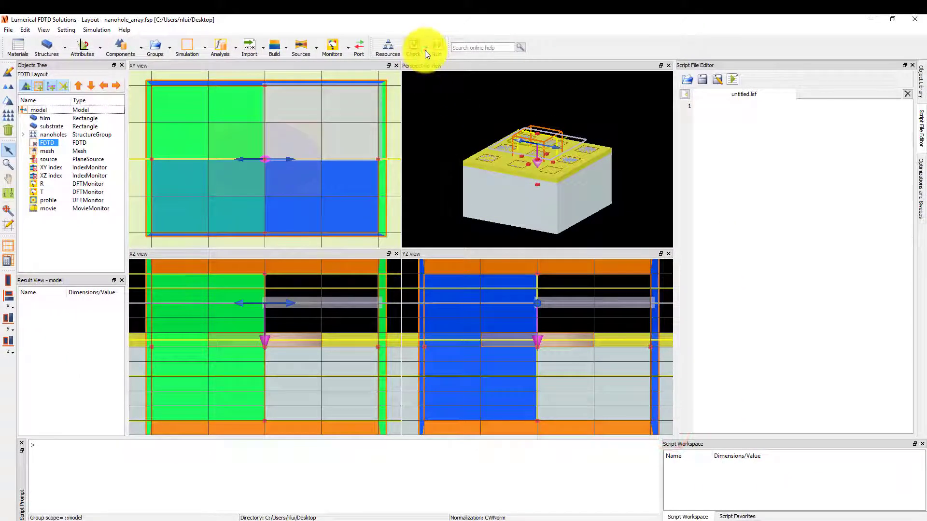
Choose 'Check simulation and memory requirements' from the Check dropdown to show the report
{"action": "left_click", "coordinate": [412, 47]}
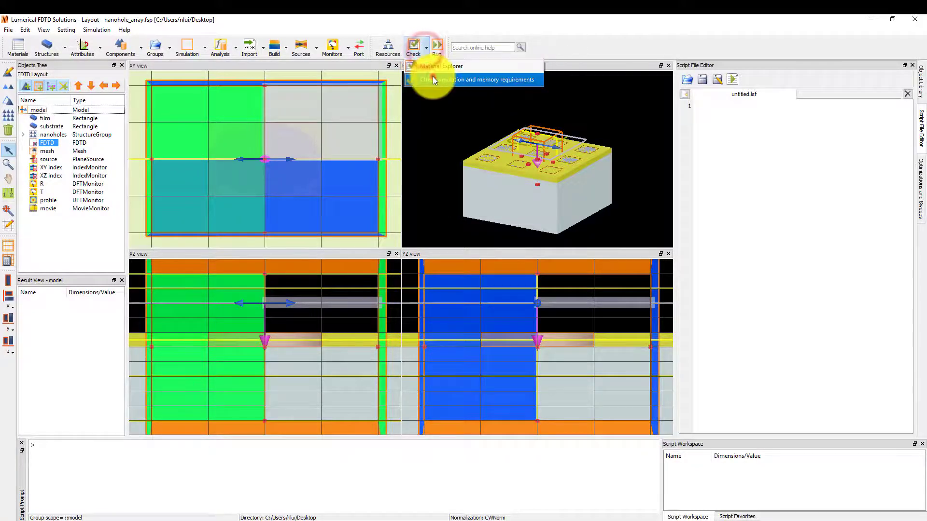
{"action": "left_click", "coordinate": [473, 79]}
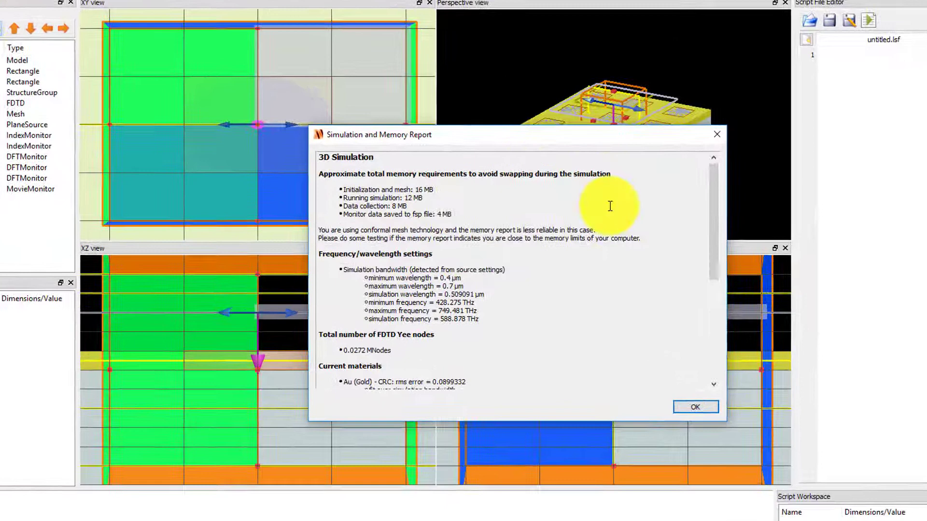
{"action": "mouse_move", "coordinate": [650, 247]}
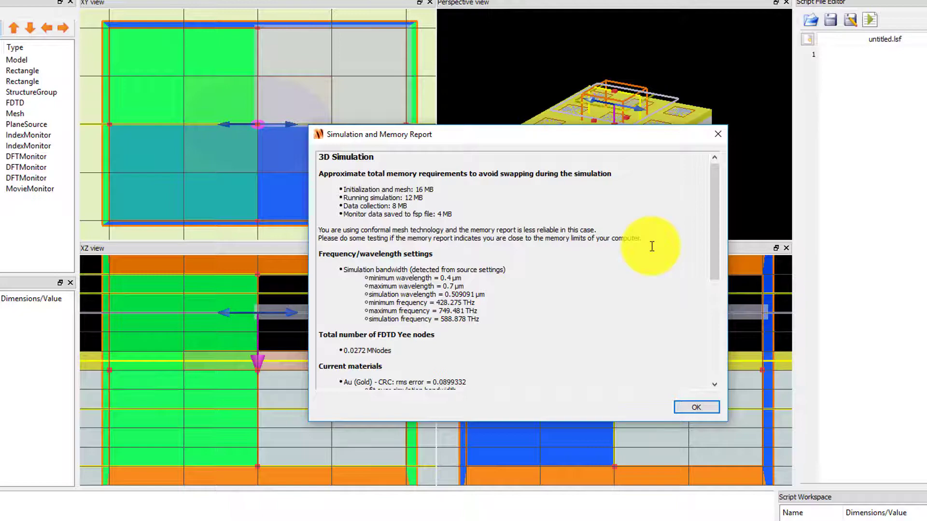
Dismiss the memory report and run the simulation until it switches to analysis mode
{"action": "left_click", "coordinate": [696, 408]}
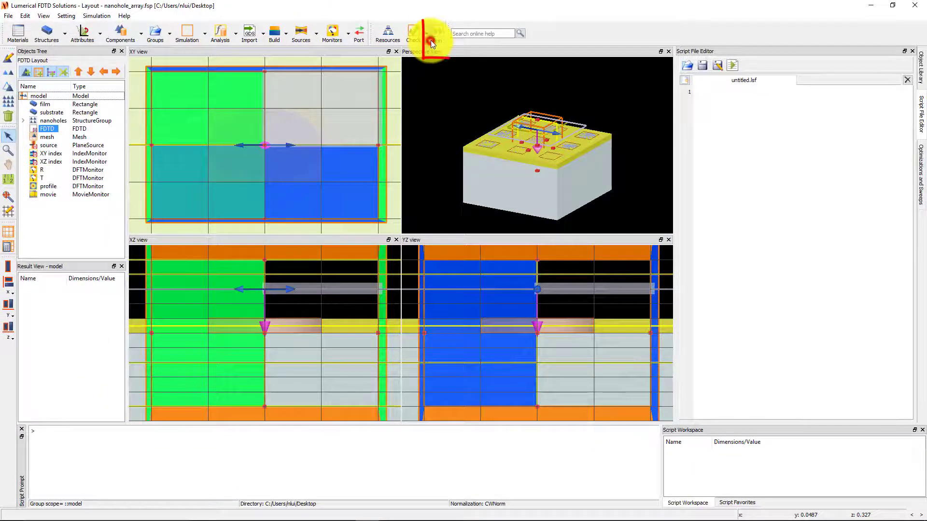
{"action": "left_click", "coordinate": [412, 32]}
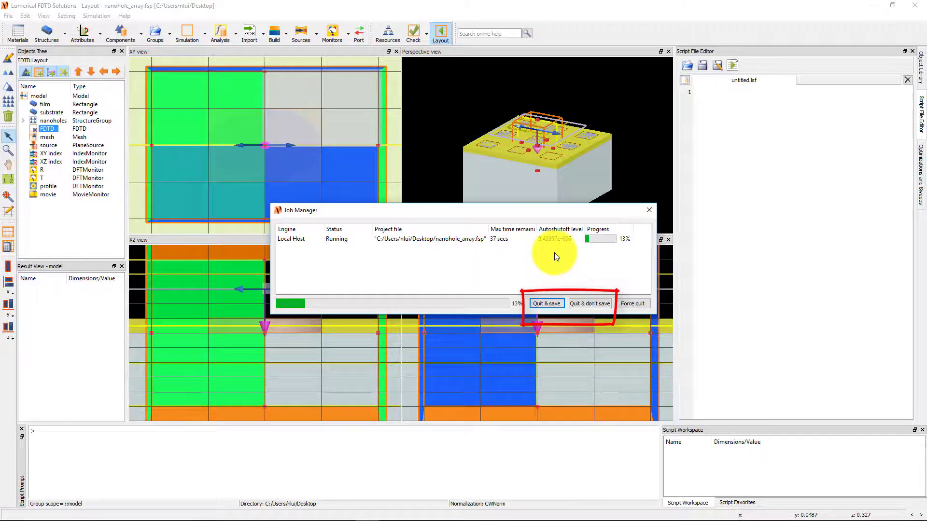
{"action": "left_click", "coordinate": [545, 303]}
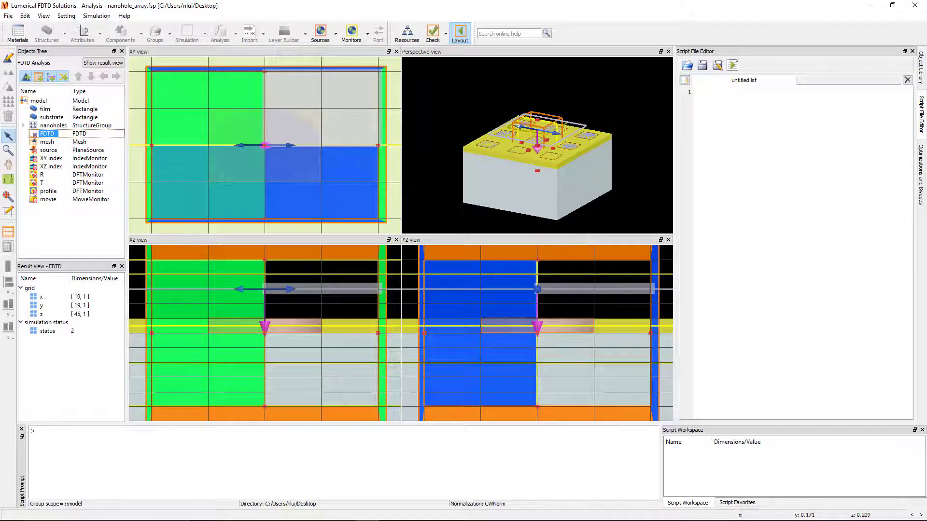